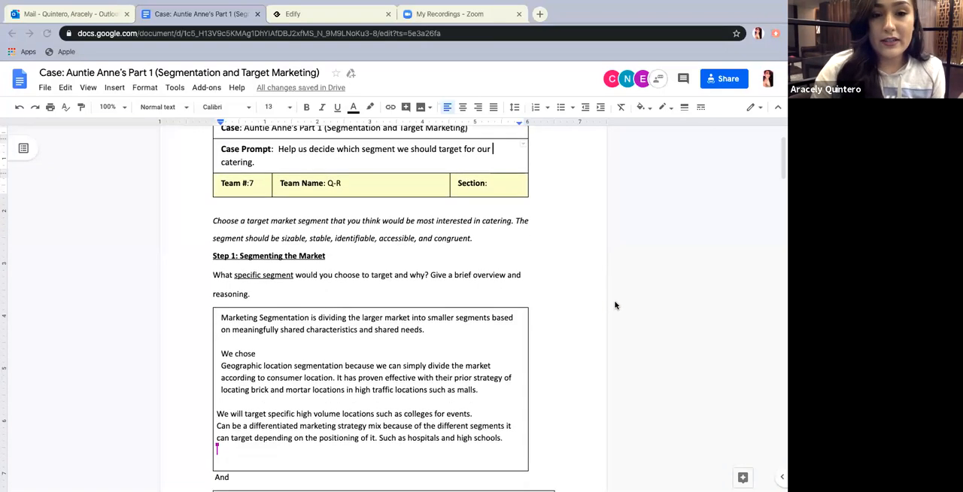
scroll("down", 3)
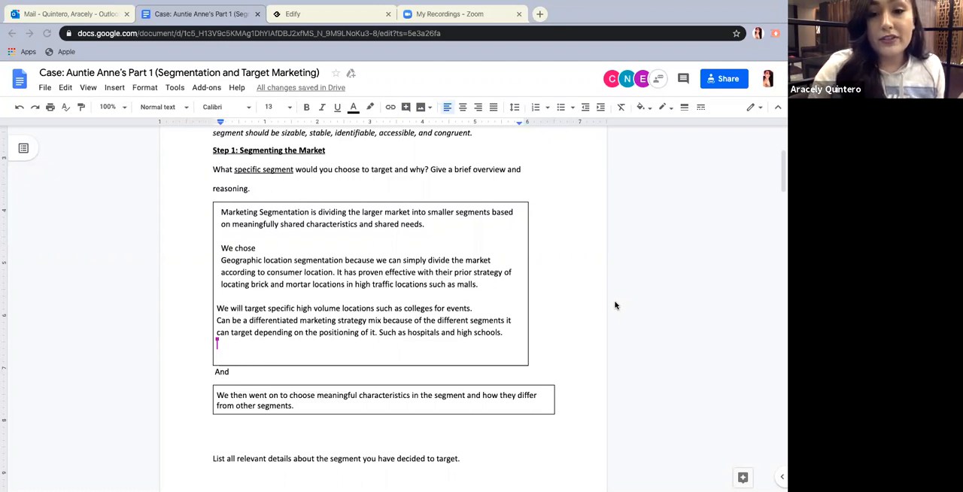
scroll("down", 3)
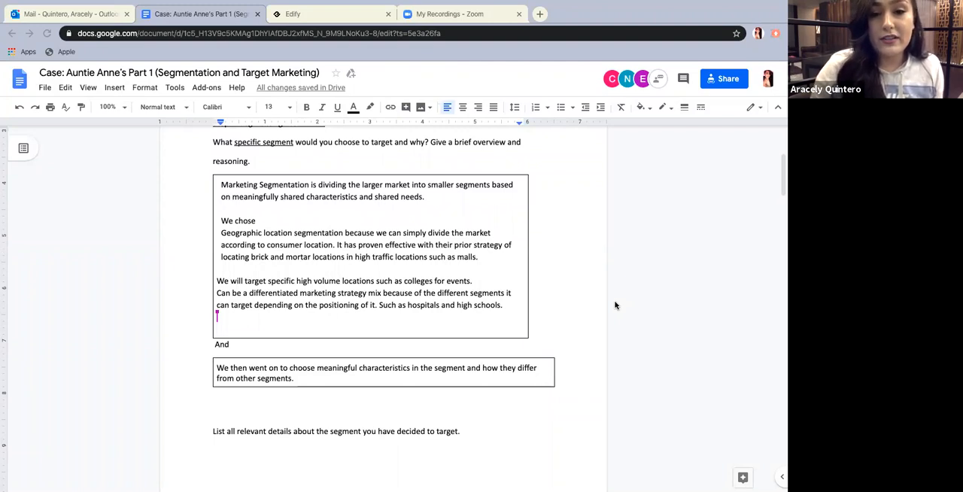
scroll("down", 3)
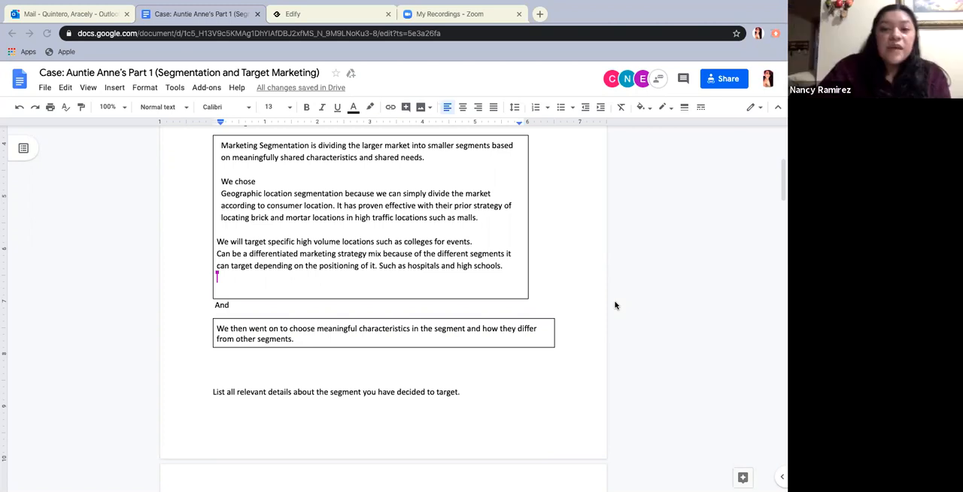
scroll("down", 3)
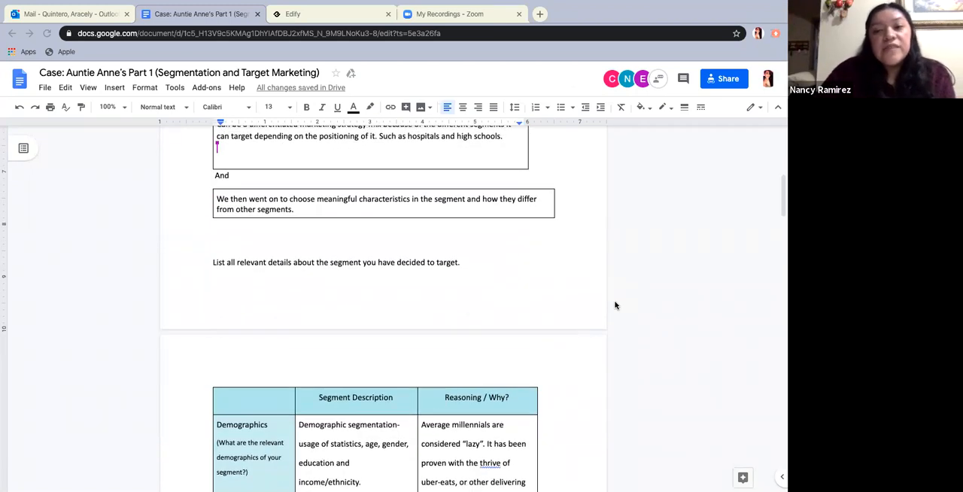
scroll("down", 3)
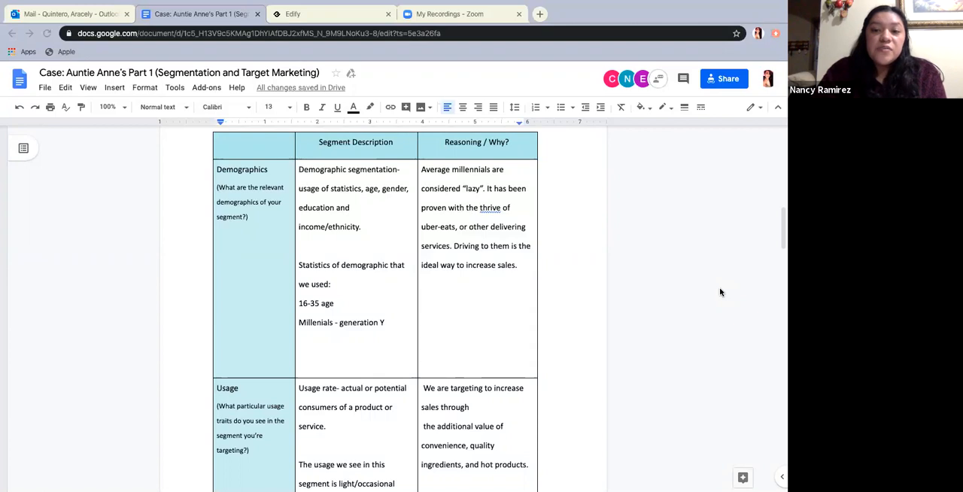
scroll("down", 3)
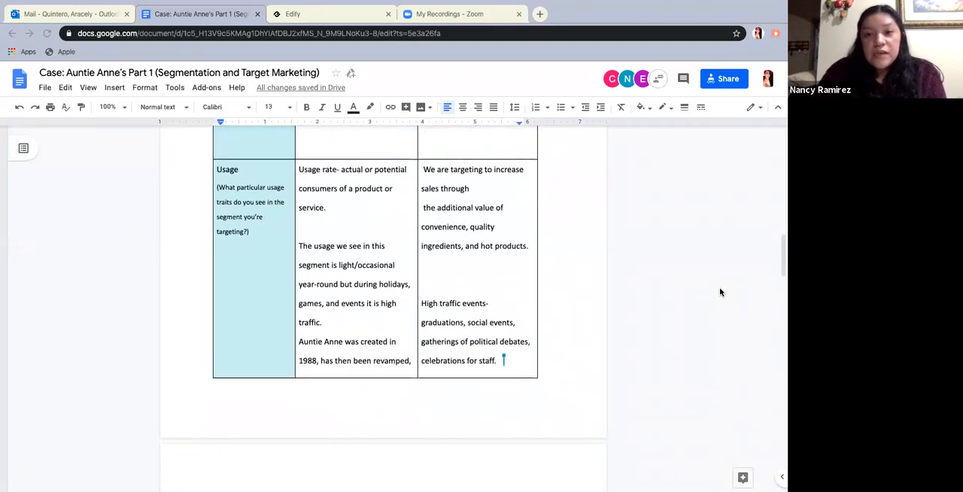
scroll("down", 3)
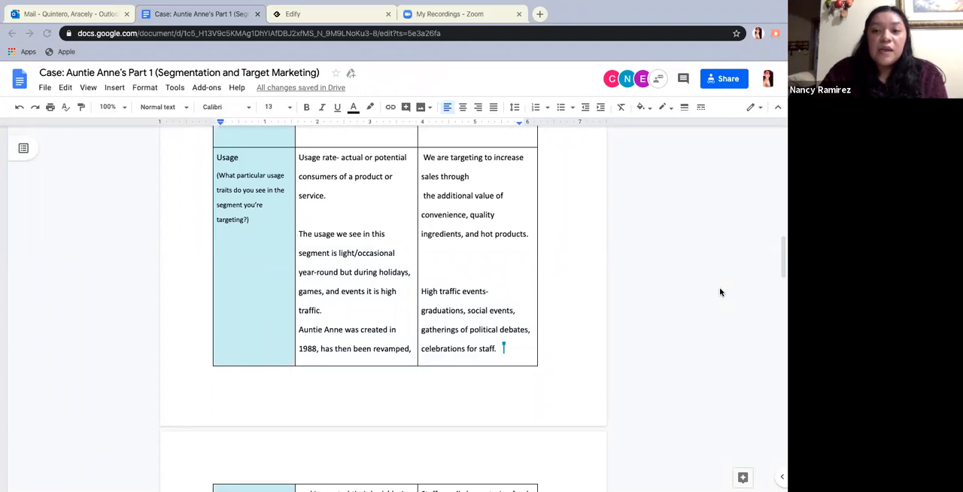
scroll("down", 3)
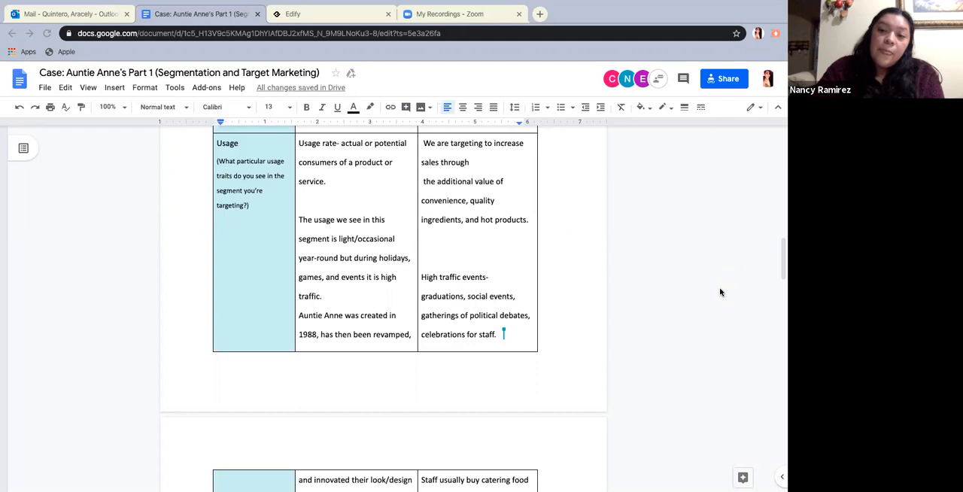
scroll("down", 3)
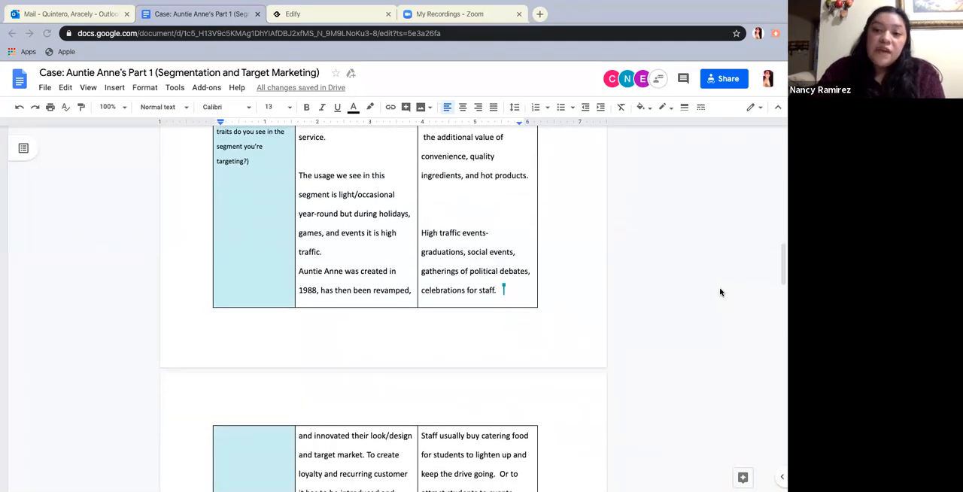
scroll("down", 3)
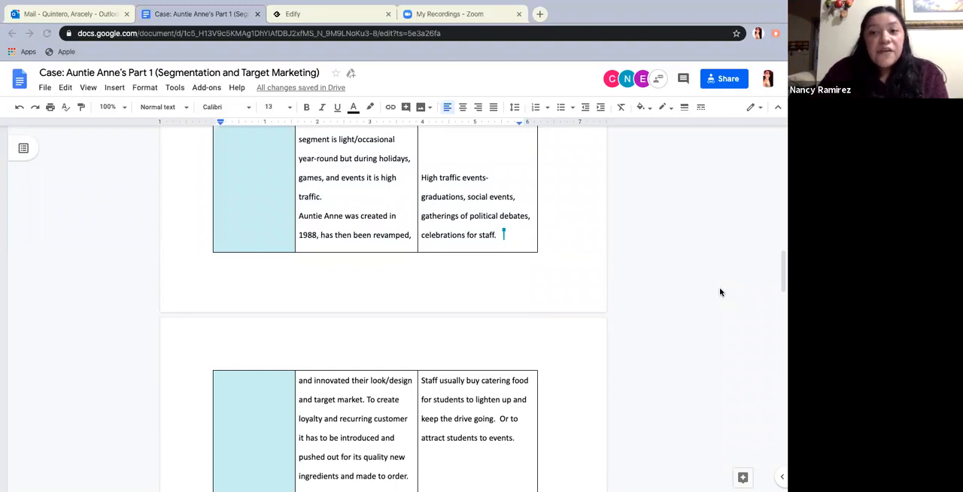
scroll("down", 3)
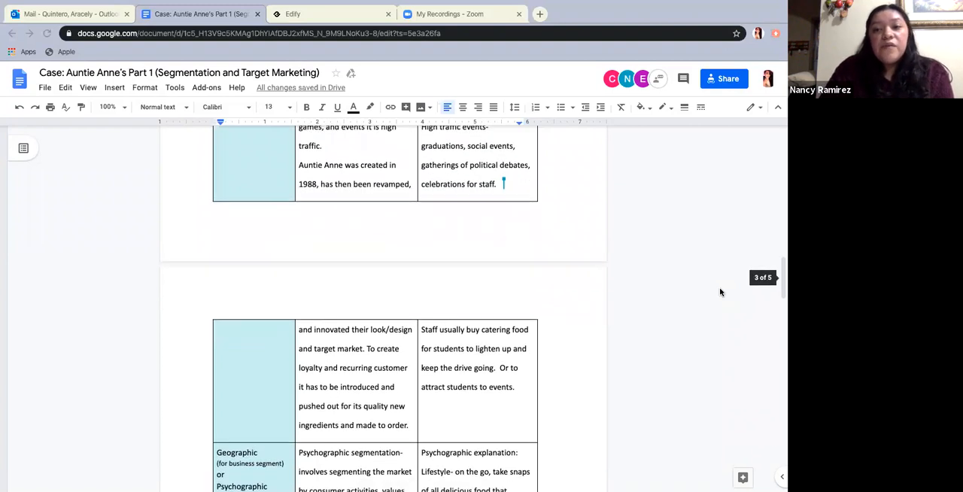
scroll("down", 3)
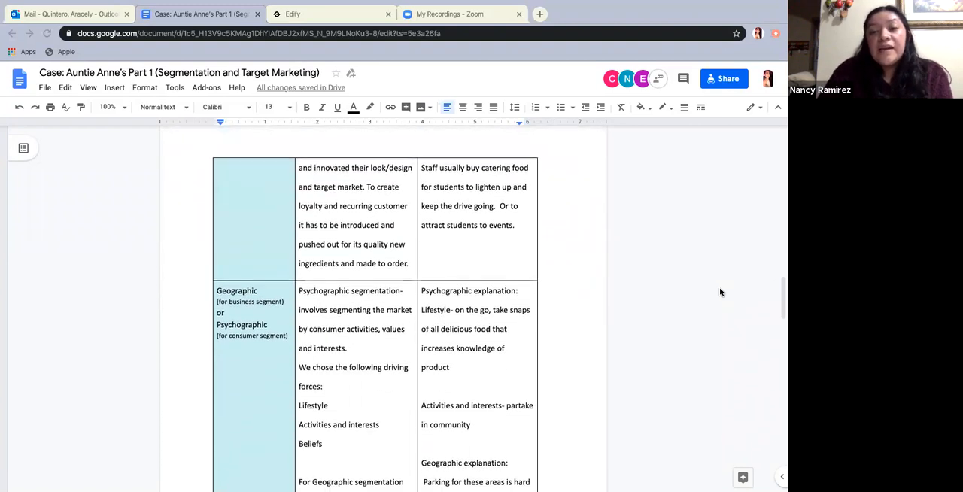
scroll("down", 3)
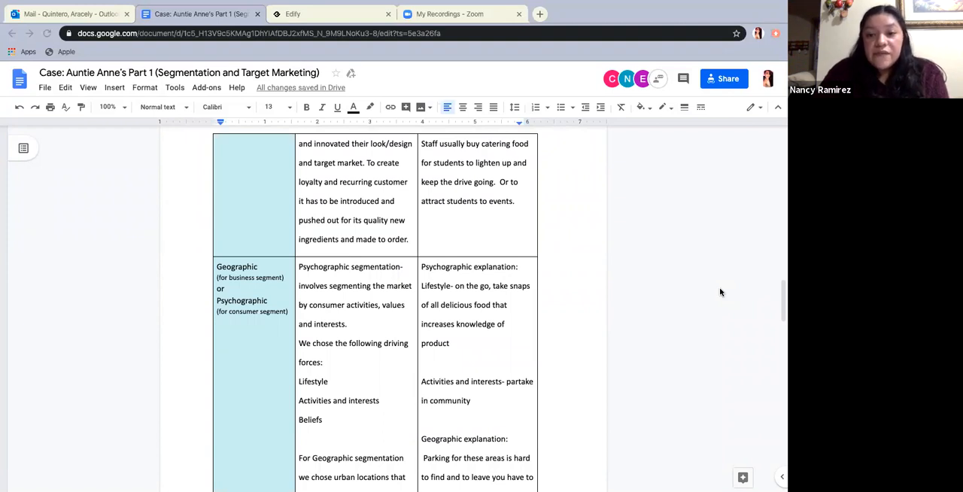
scroll("down", 3)
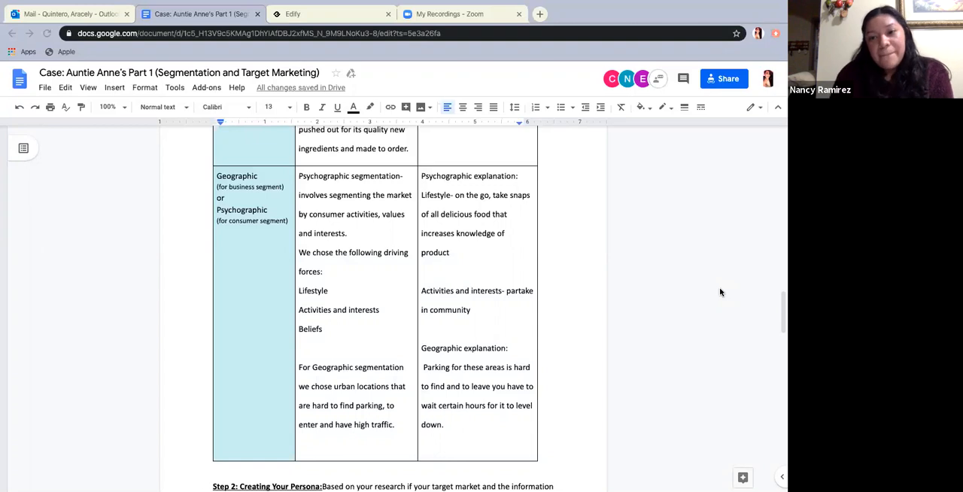
scroll("down", 3)
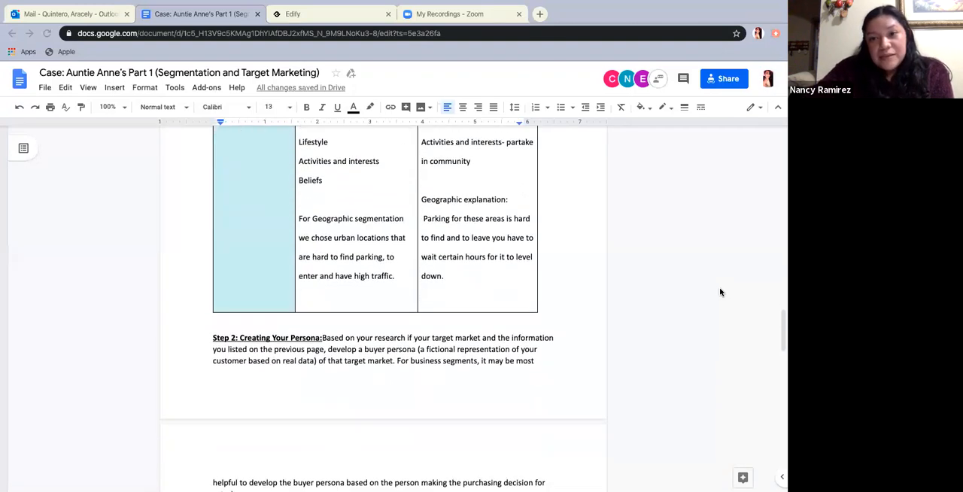
scroll("down", 3)
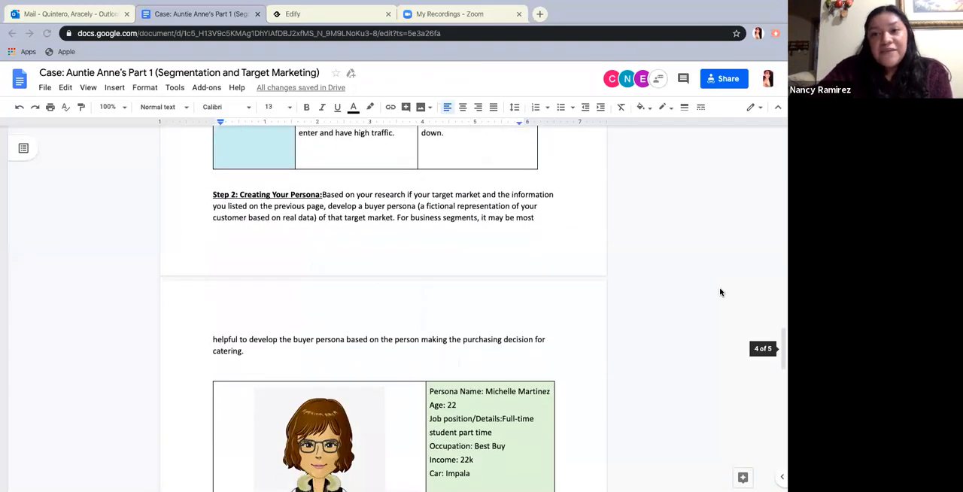
scroll("down", 3)
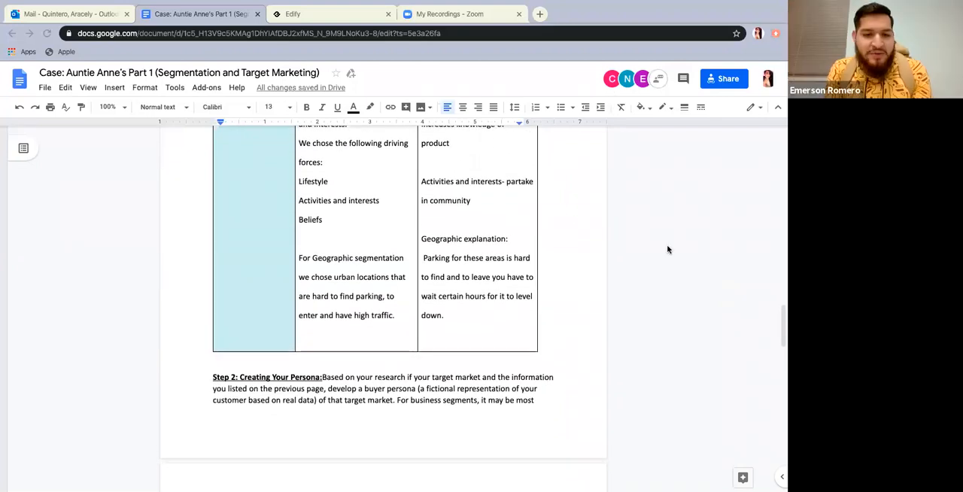
scroll("down", 3)
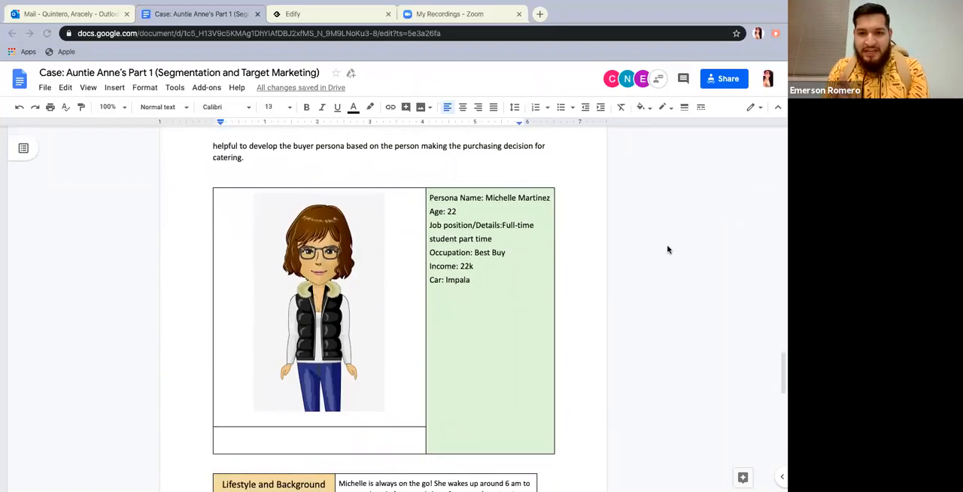
scroll("down", 3)
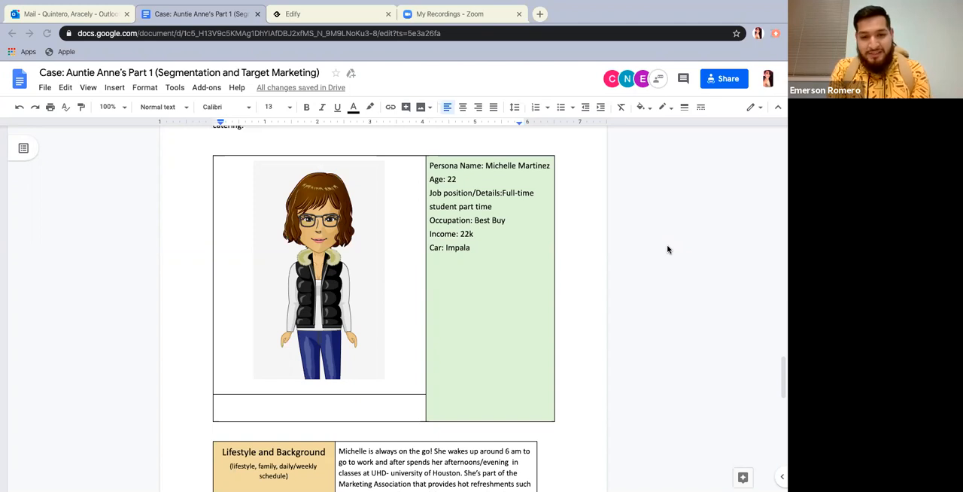
scroll("down", 3)
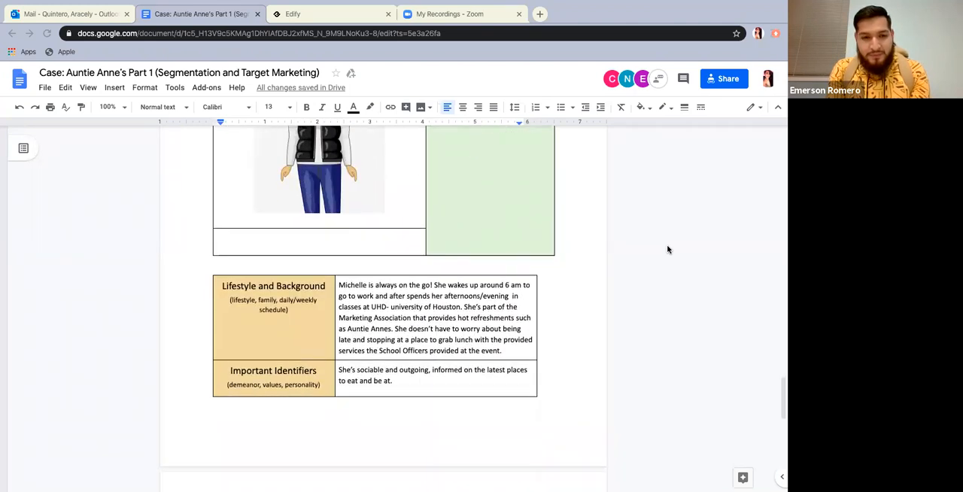
scroll("down", 3)
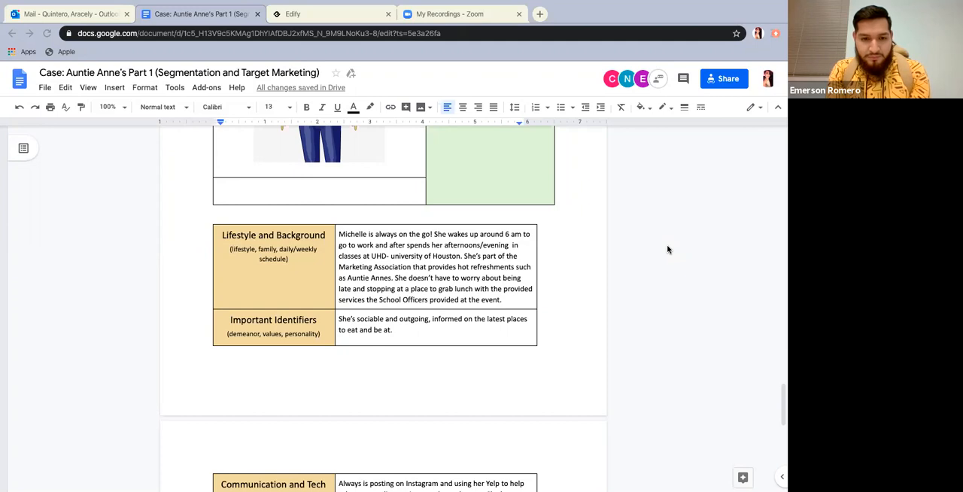
scroll("down", 3)
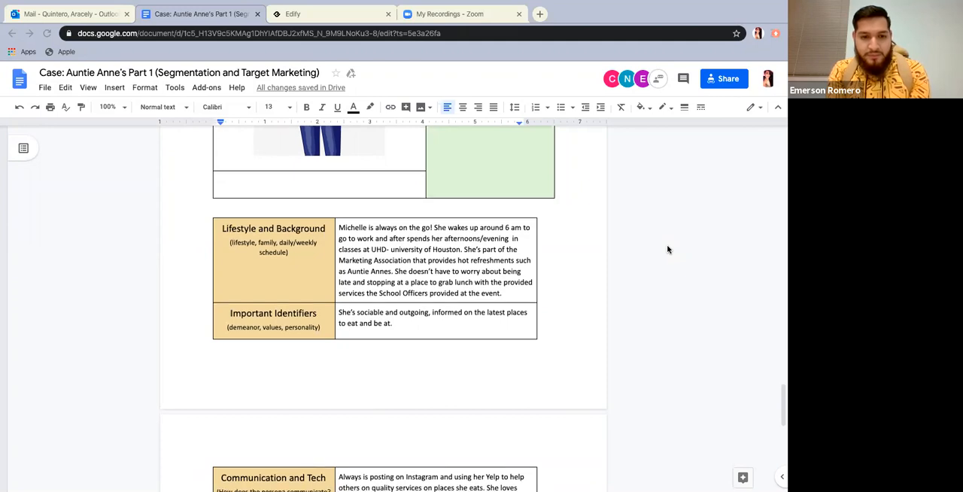
scroll("down", 3)
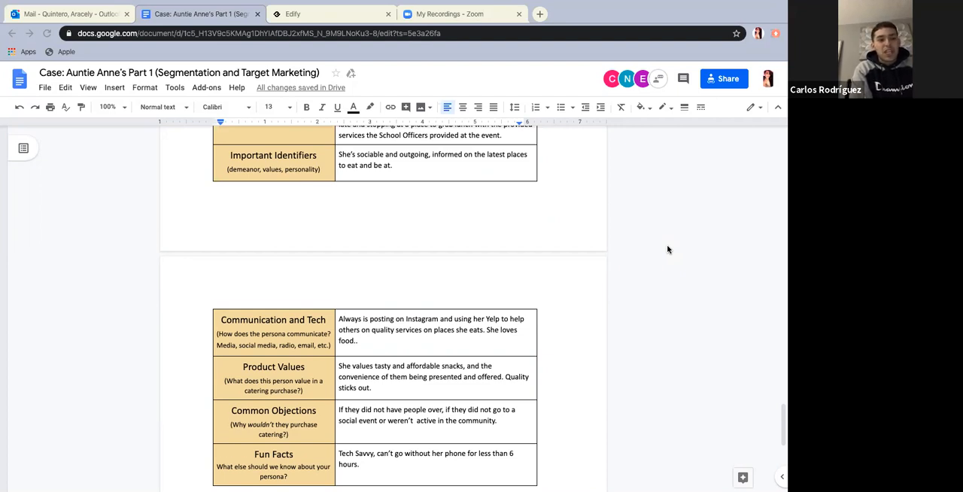
scroll("down", 3)
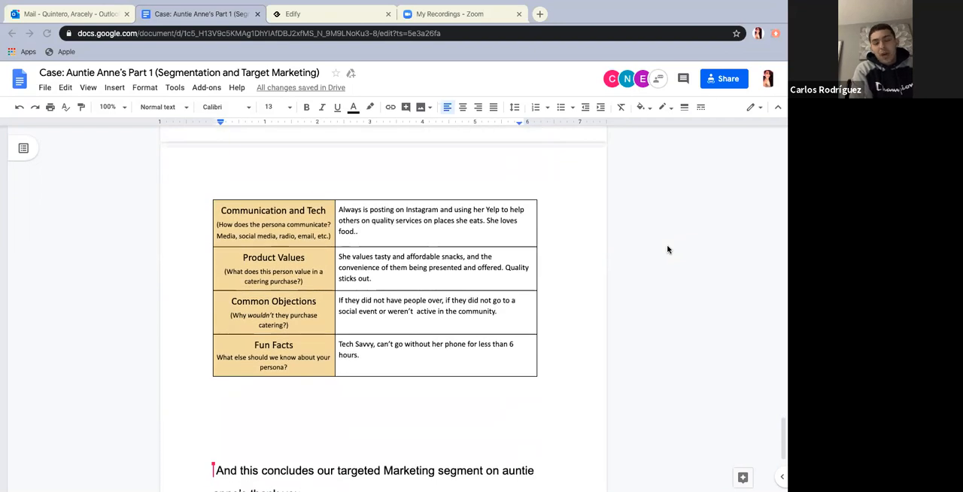